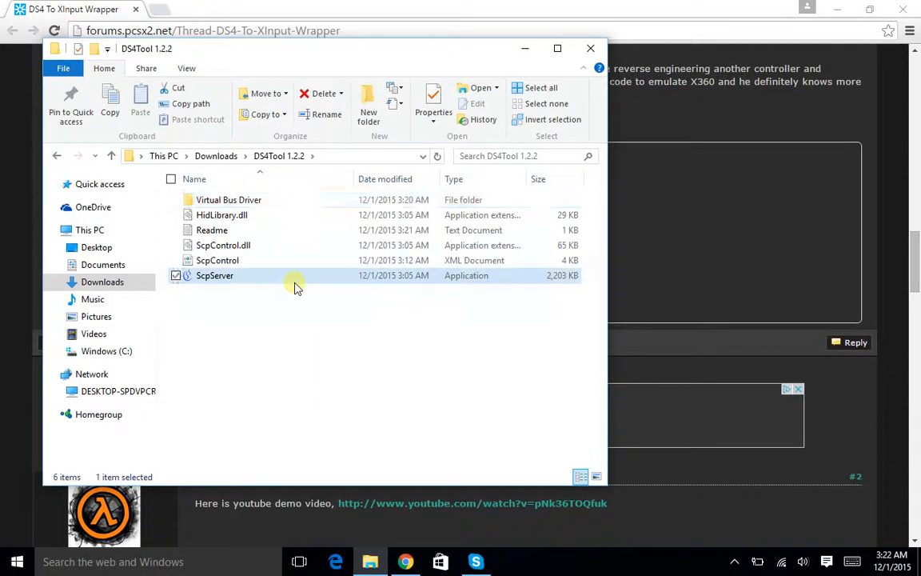
Start ScpServer.exe from the Downloads > DS4Tool 1.2.2 folder.
{"action": "double_click", "coordinate": [214, 275]}
{"action": "type", "text": "nes"}
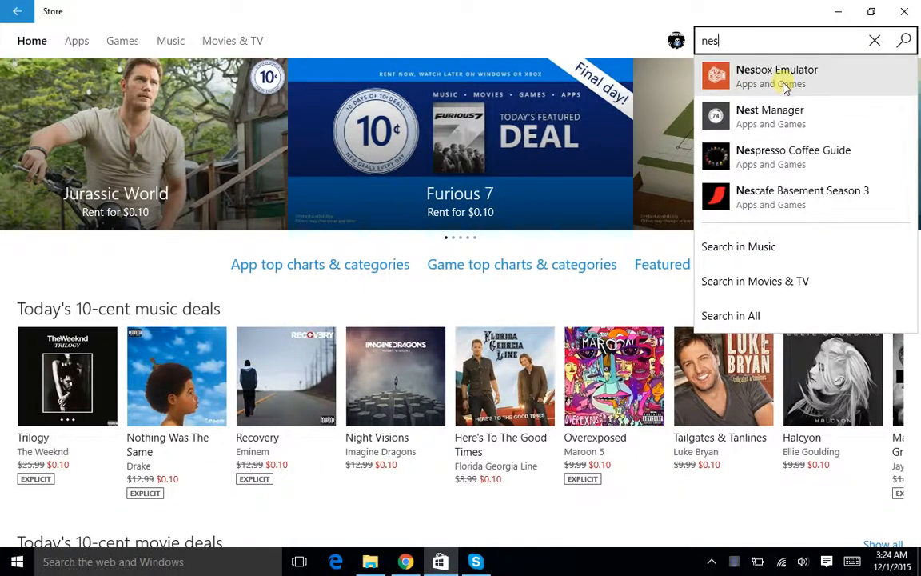
Choose the Nesbox Emulator suggestion from the 'nes' Store search to open its listing.
{"action": "left_click", "coordinate": [776, 76]}
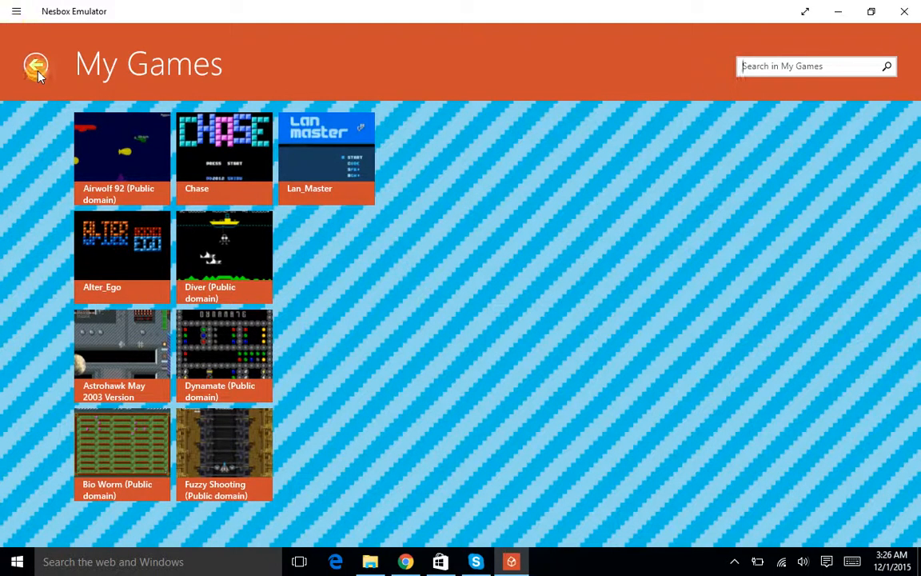
Leave My Games for the Nesbox Emulator home screen.
{"action": "left_click", "coordinate": [36, 66]}
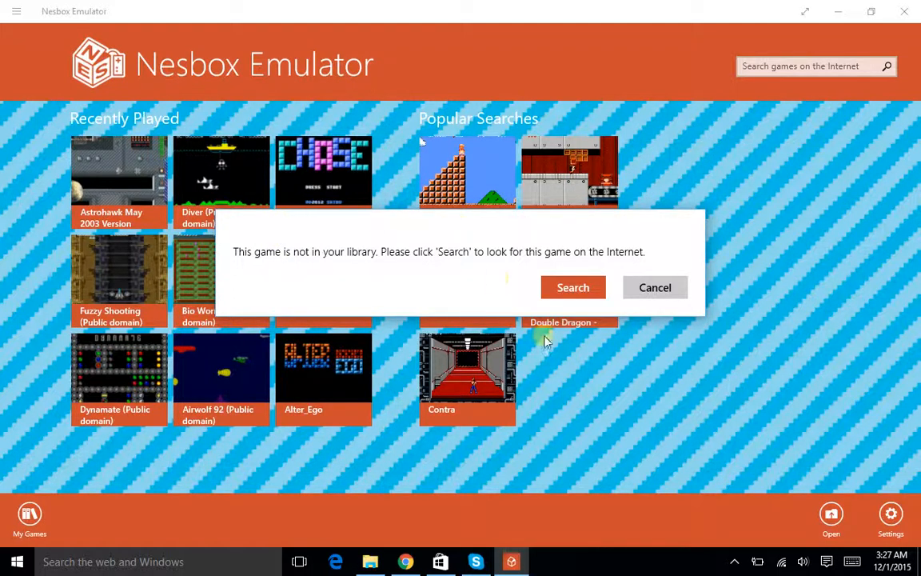
Search the Internet for the missing Super Mario game, opening the FreeROMs page.
{"action": "left_click", "coordinate": [572, 287]}
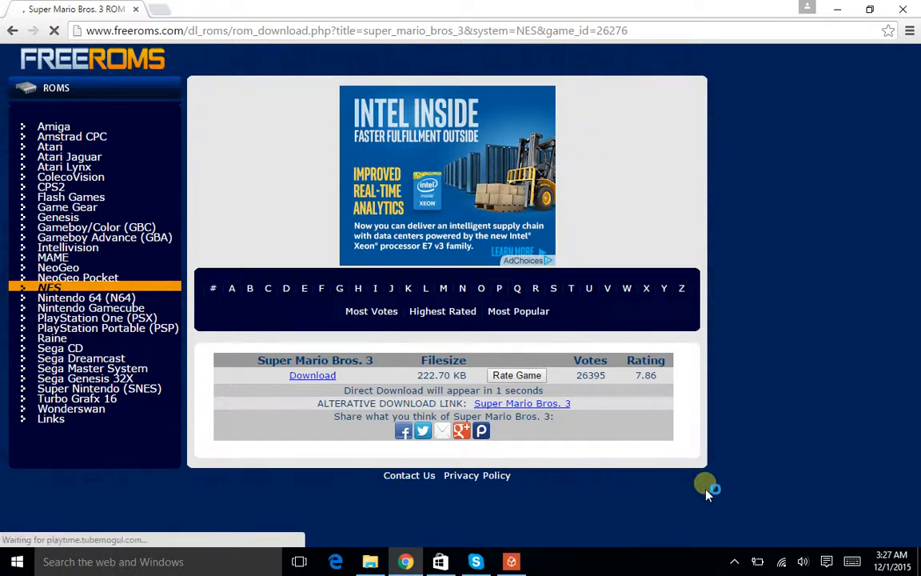